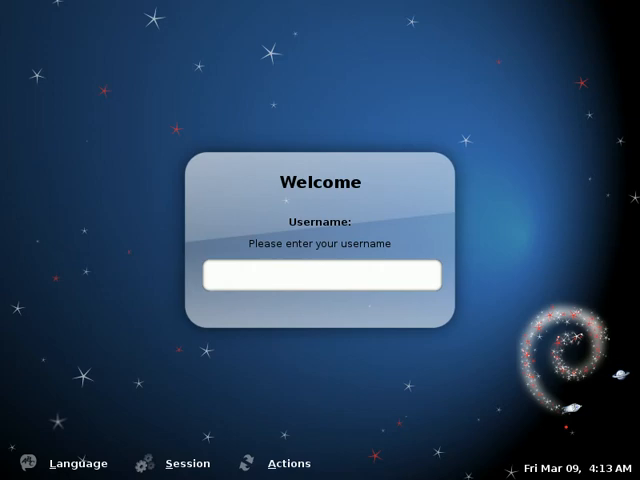
Step: Enter the username 'user' in the GDM login screen to sign in
{"action": "left_click", "coordinate": [320, 277]}
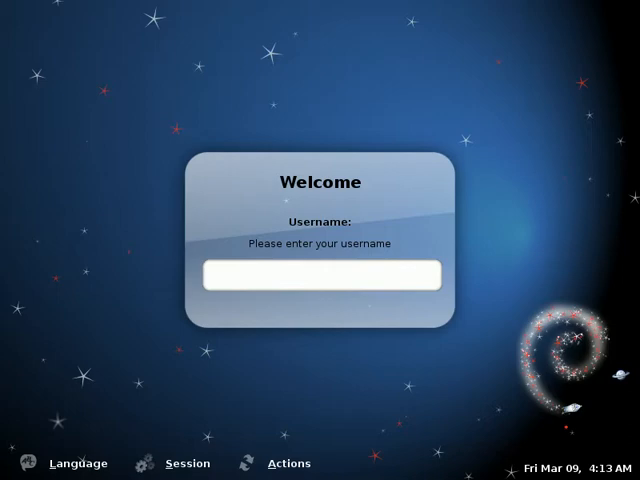
{"action": "left_click", "coordinate": [320, 276]}
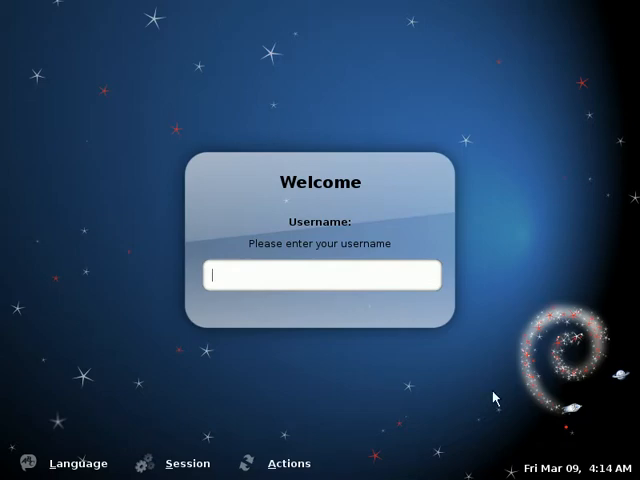
{"action": "mouse_move", "coordinate": [303, 272]}
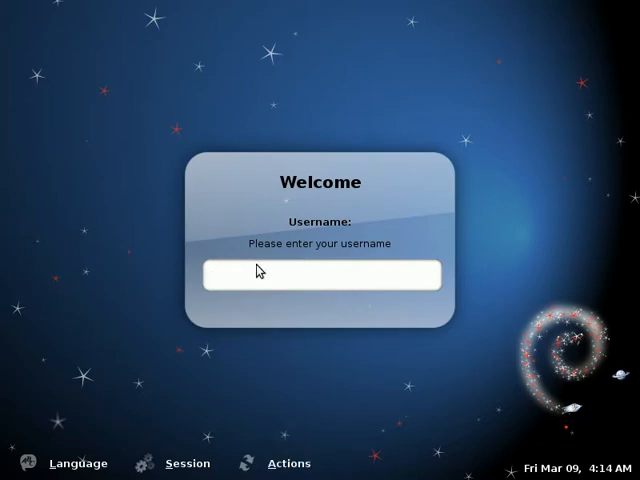
{"action": "type", "text": "user"}
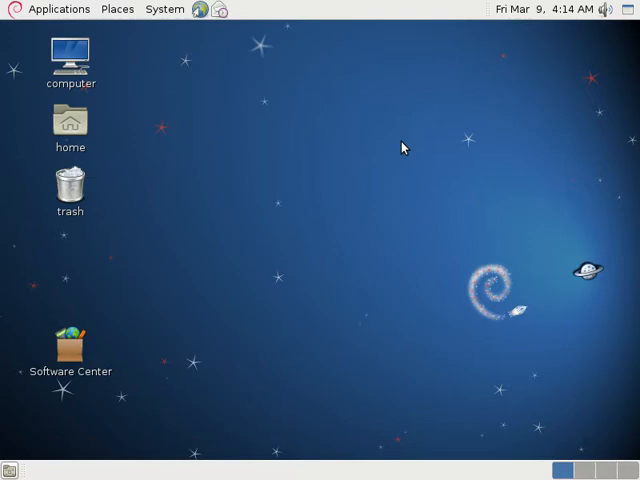
{"action": "mouse_move", "coordinate": [40, 7]}
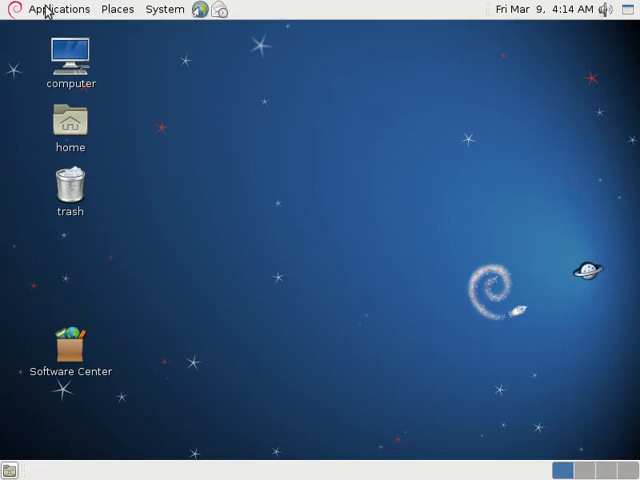
{"action": "left_click", "coordinate": [63, 8]}
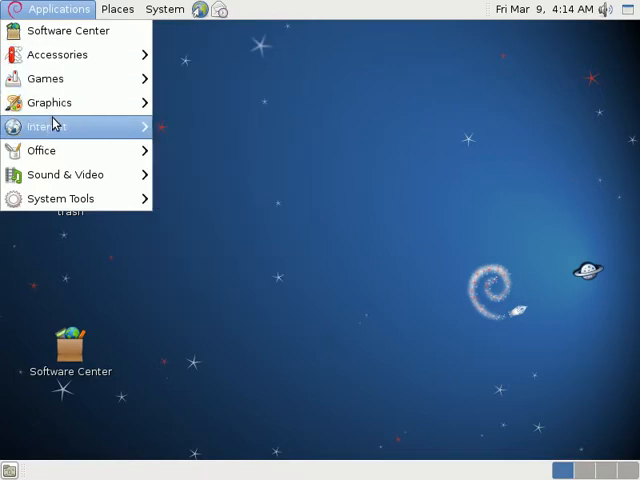
{"action": "mouse_move", "coordinate": [95, 150]}
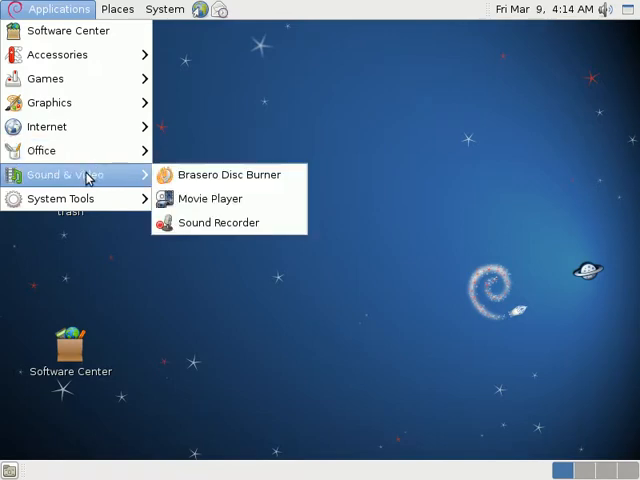
{"action": "mouse_move", "coordinate": [60, 198]}
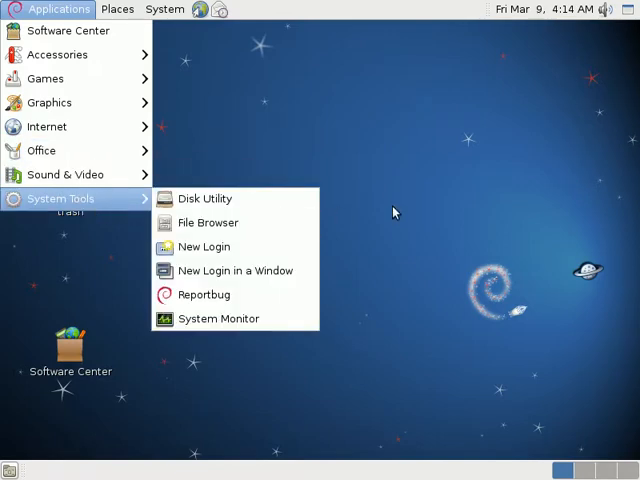
{"action": "left_click", "coordinate": [415, 140]}
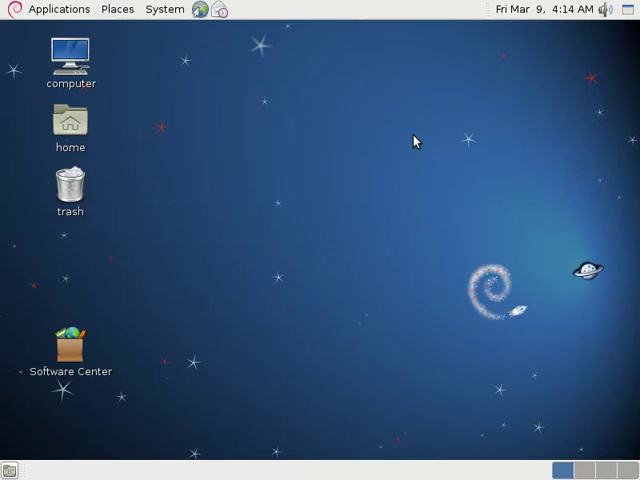
{"action": "mouse_move", "coordinate": [368, 139]}
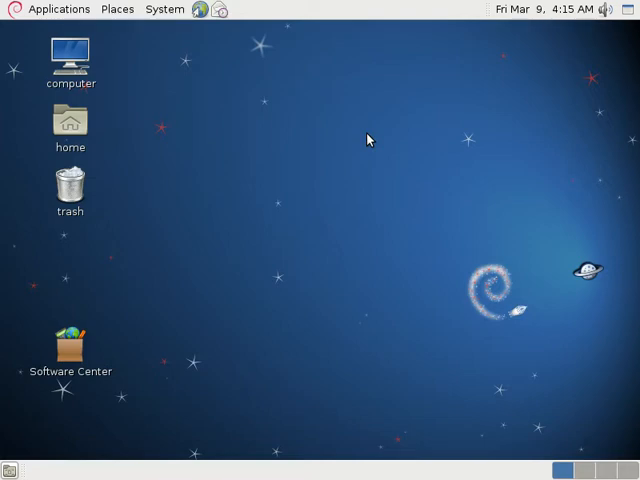
{"action": "mouse_move", "coordinate": [367, 138]}
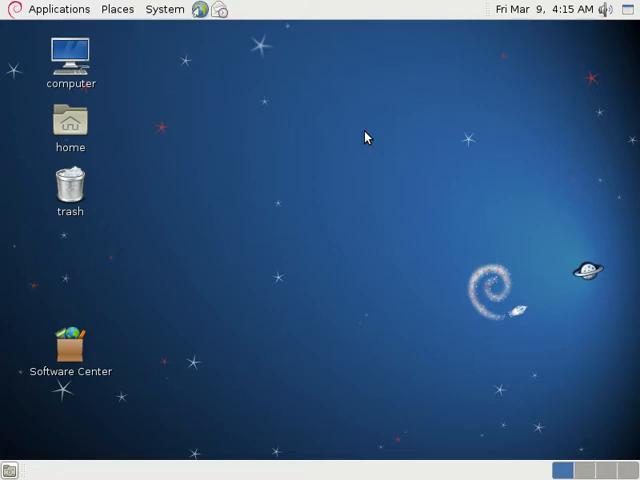
{"action": "mouse_move", "coordinate": [370, 114]}
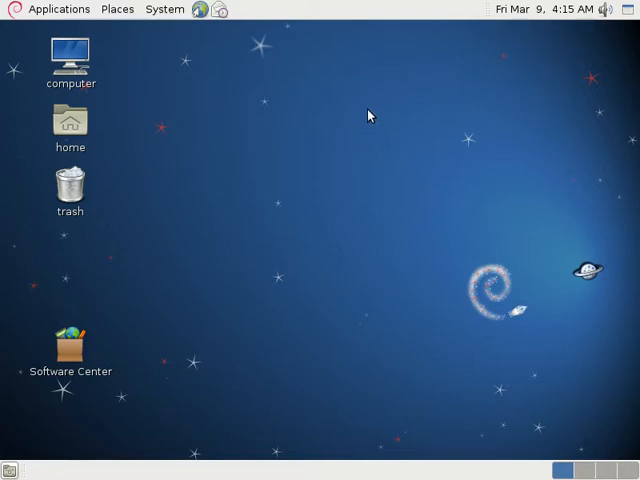
{"action": "mouse_move", "coordinate": [103, 183]}
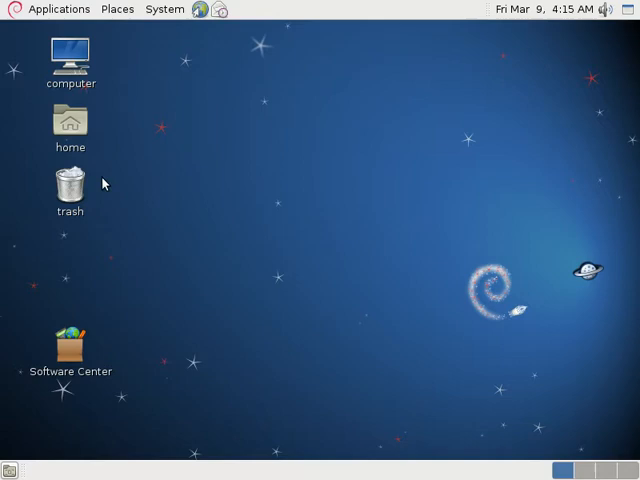
{"action": "mouse_move", "coordinate": [110, 170]}
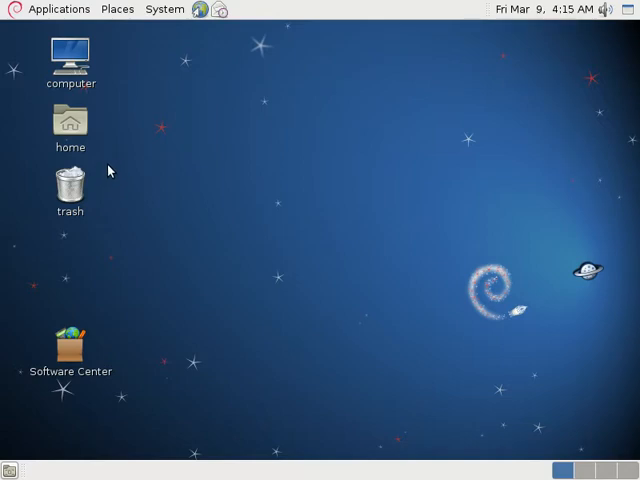
{"action": "mouse_move", "coordinate": [93, 167]}
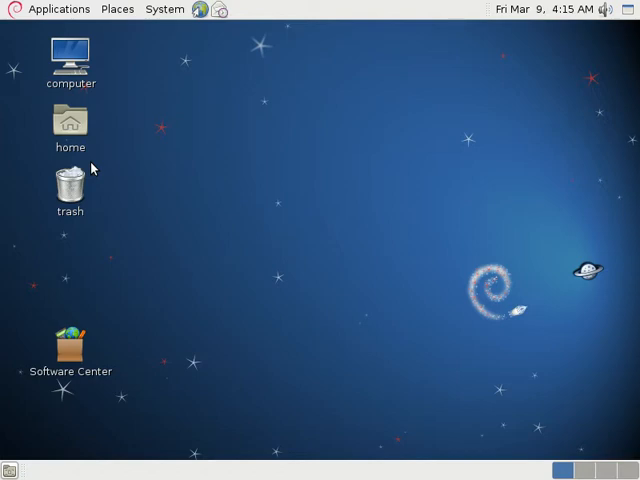
{"action": "mouse_move", "coordinate": [126, 157]}
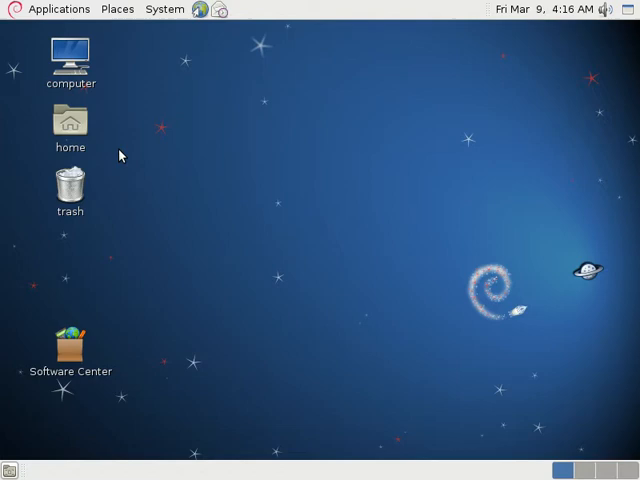
{"action": "mouse_move", "coordinate": [128, 137]}
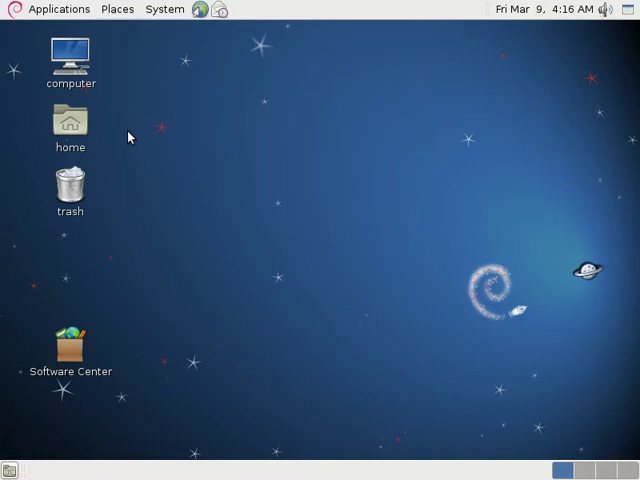
{"action": "mouse_move", "coordinate": [207, 91]}
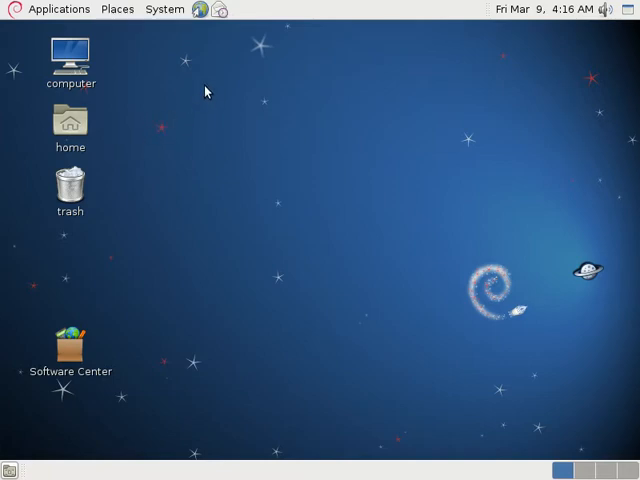
Step: Browse from the home folder to Downloads/XpGnome and run InstallXpGnome.sh
{"action": "left_click", "coordinate": [71, 55]}
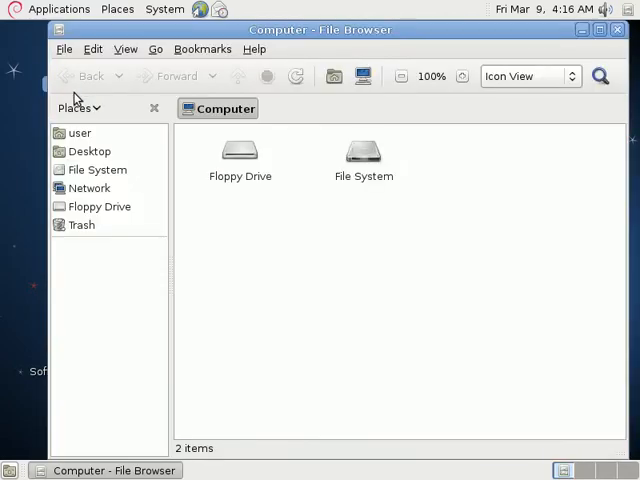
{"action": "left_click", "coordinate": [79, 132]}
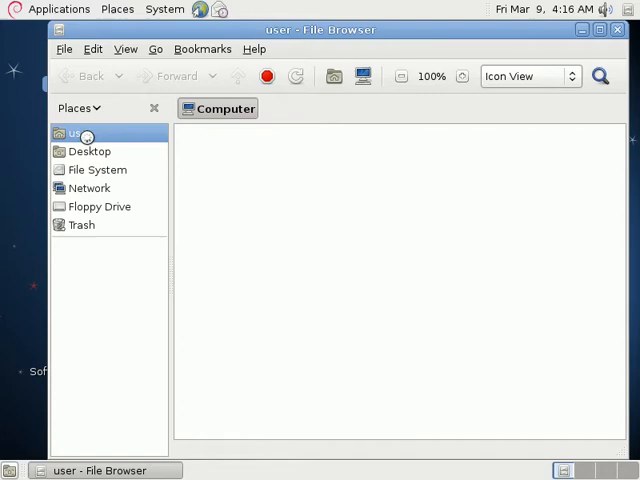
{"action": "double_click", "coordinate": [77, 132]}
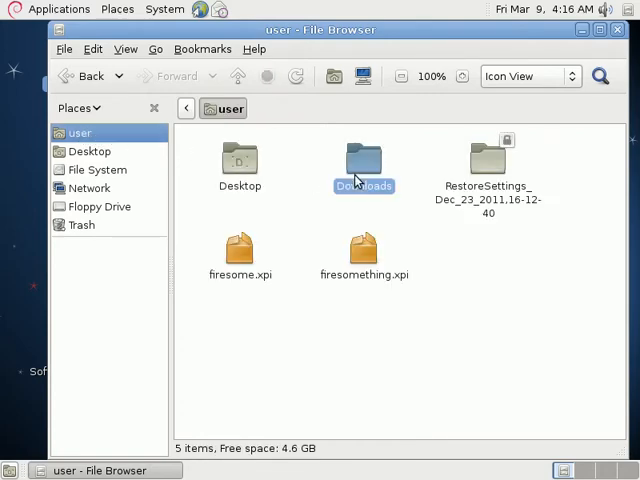
{"action": "double_click", "coordinate": [363, 158]}
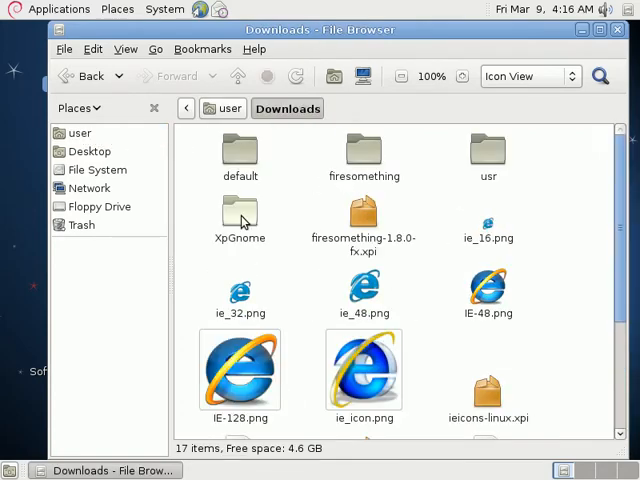
{"action": "double_click", "coordinate": [240, 212]}
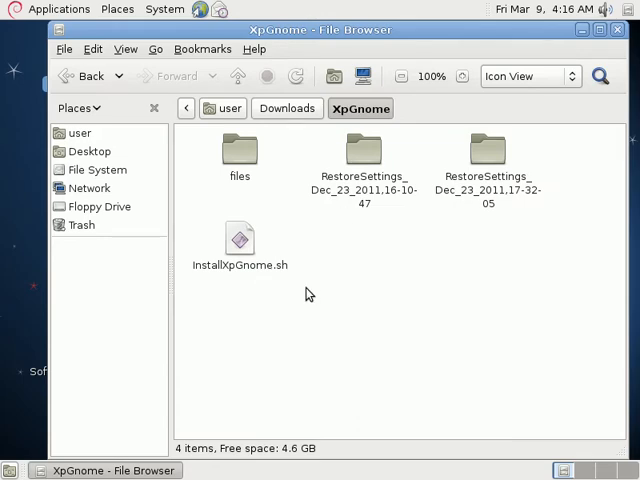
{"action": "left_click", "coordinate": [239, 240]}
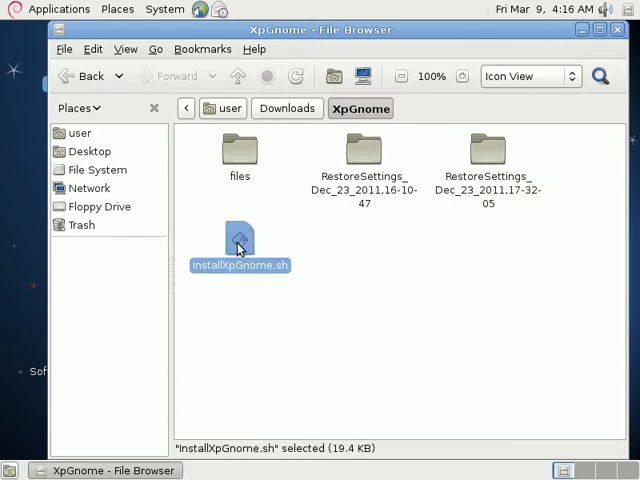
{"action": "double_click", "coordinate": [239, 238]}
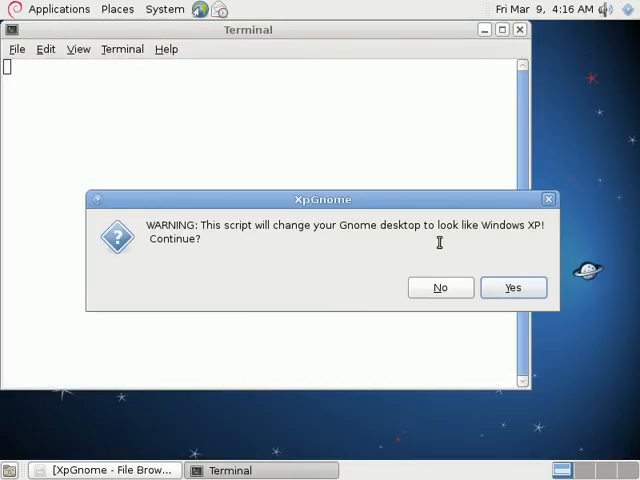
{"action": "mouse_move", "coordinate": [460, 70]}
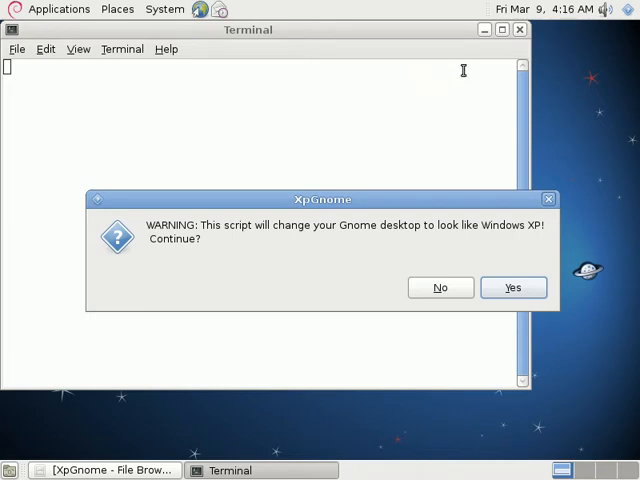
{"action": "mouse_move", "coordinate": [416, 151]}
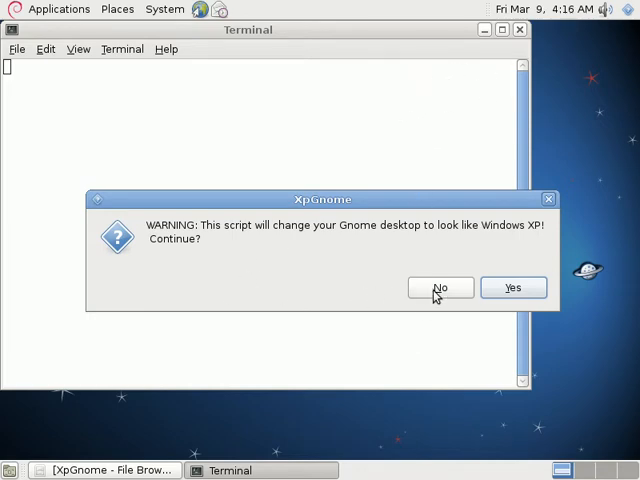
{"action": "mouse_move", "coordinate": [408, 232]}
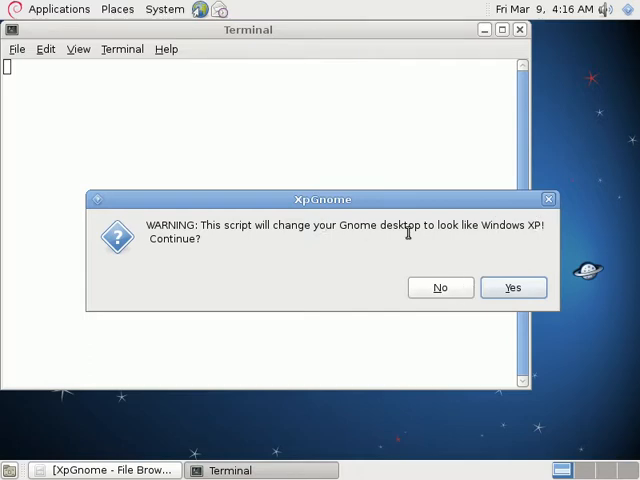
Step: Accept the Windows XP restyle warning and clear the windows from view
{"action": "left_click", "coordinate": [512, 287]}
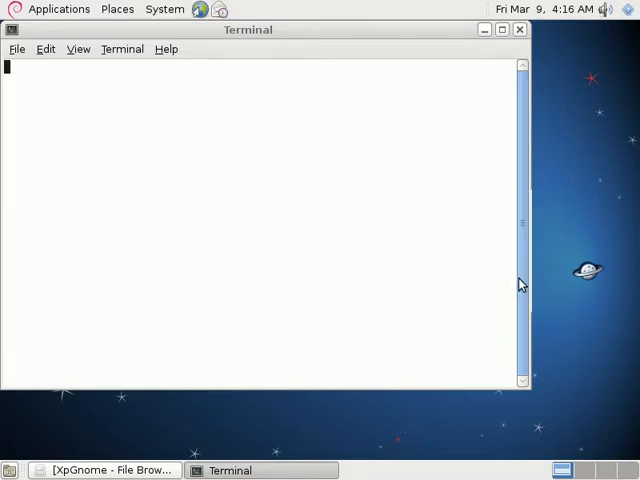
{"action": "left_click", "coordinate": [480, 30]}
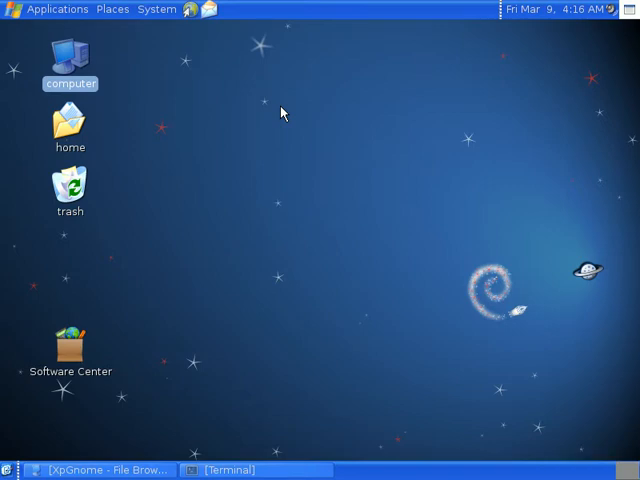
{"action": "mouse_move", "coordinate": [218, 106]}
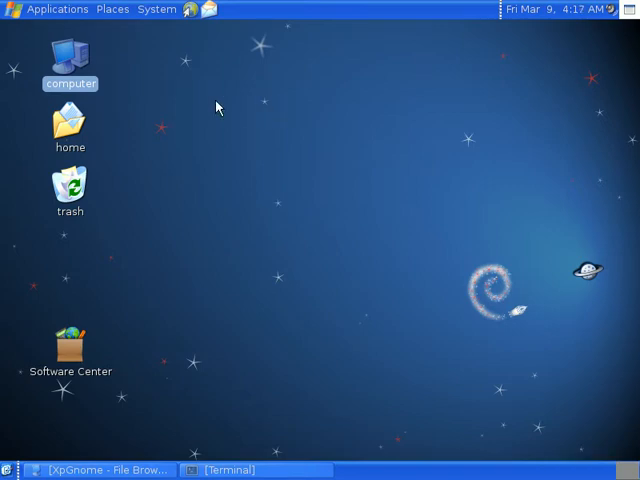
{"action": "mouse_move", "coordinate": [60, 210]}
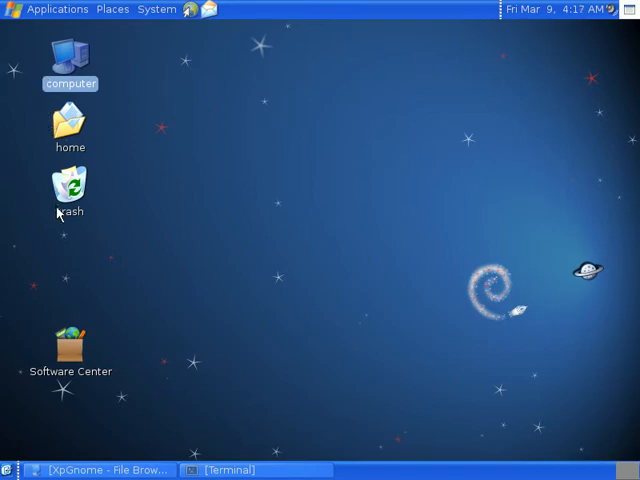
{"action": "mouse_move", "coordinate": [131, 243]}
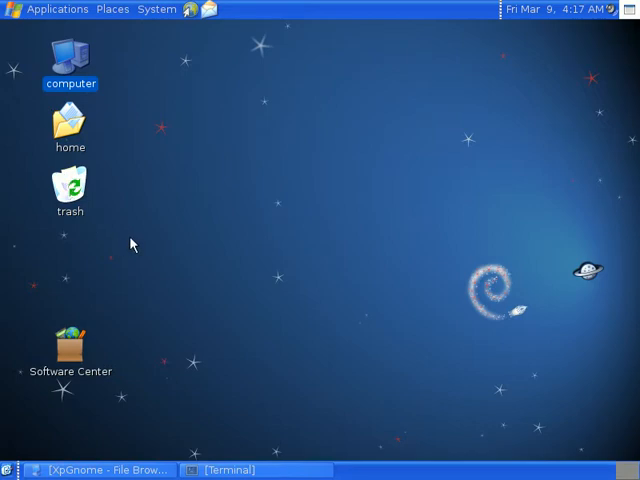
{"action": "mouse_move", "coordinate": [150, 18]}
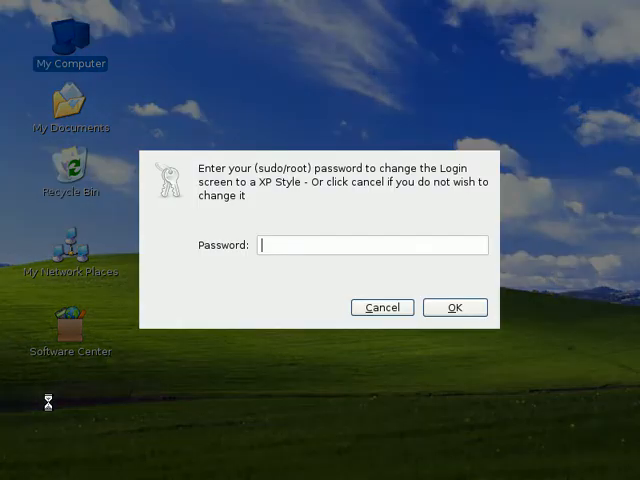
Step: Submit the admin password for the XP login-screen theme, then close the GDMTheme.sh failure error
{"action": "type", "text": "password"}
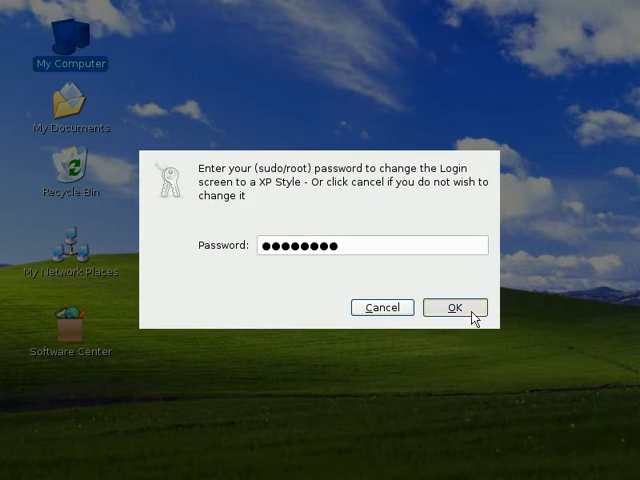
{"action": "left_click", "coordinate": [454, 307]}
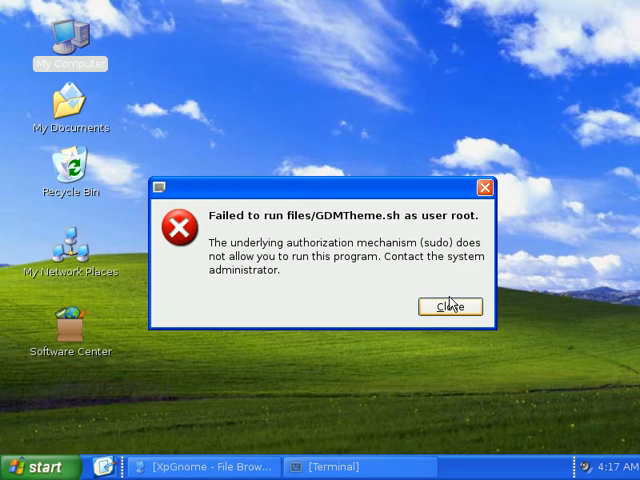
{"action": "left_click", "coordinate": [451, 306]}
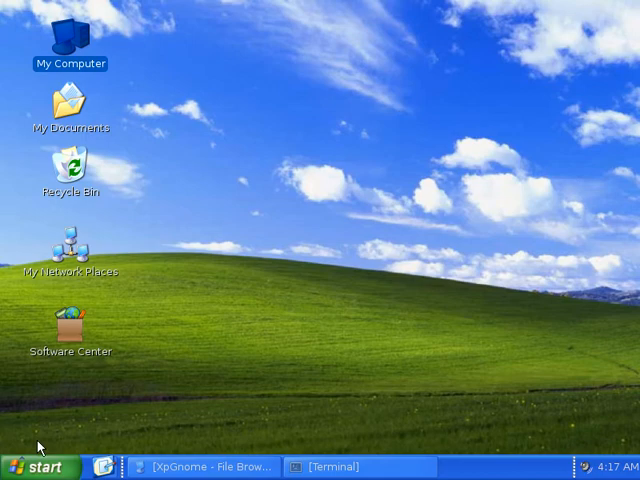
{"action": "mouse_move", "coordinate": [162, 449]}
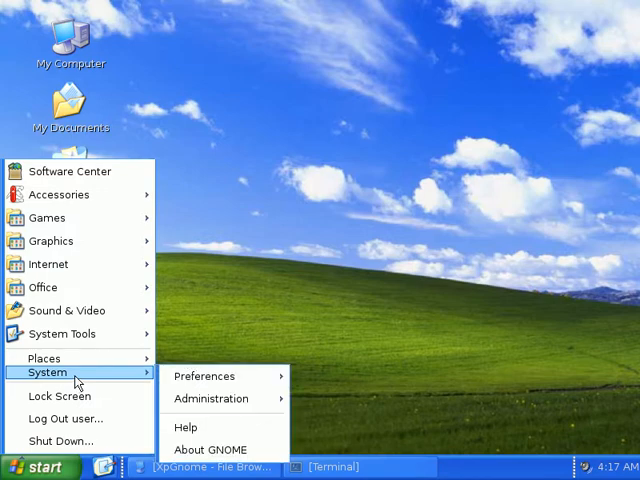
{"action": "mouse_move", "coordinate": [120, 383]}
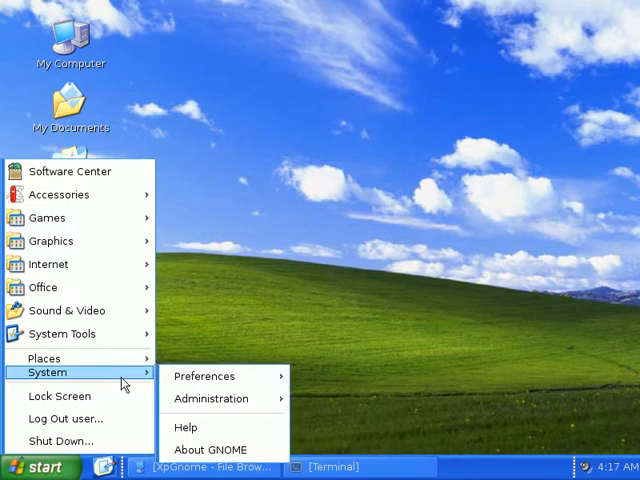
{"action": "mouse_move", "coordinate": [227, 413]}
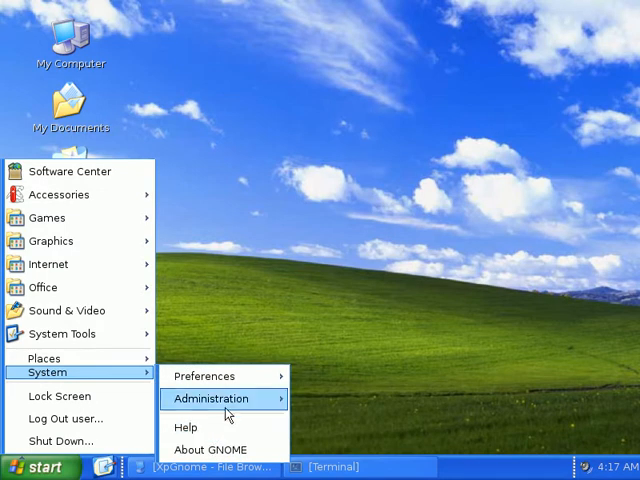
Step: Explore the XP-style start menu and launch Internet Explorer showing Google
{"action": "left_click", "coordinate": [203, 376]}
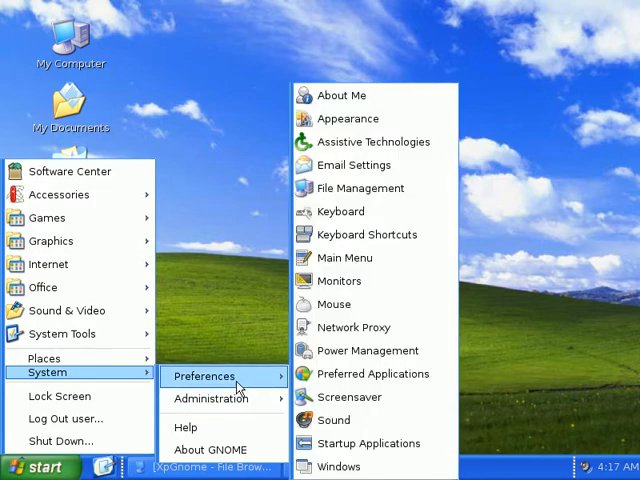
{"action": "mouse_move", "coordinate": [255, 390]}
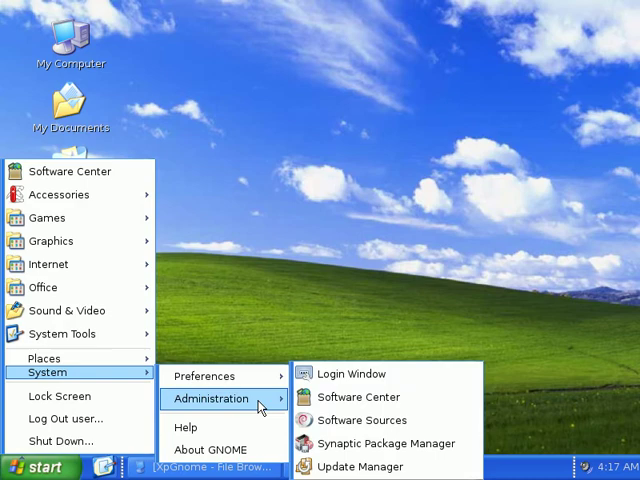
{"action": "mouse_move", "coordinate": [288, 410]}
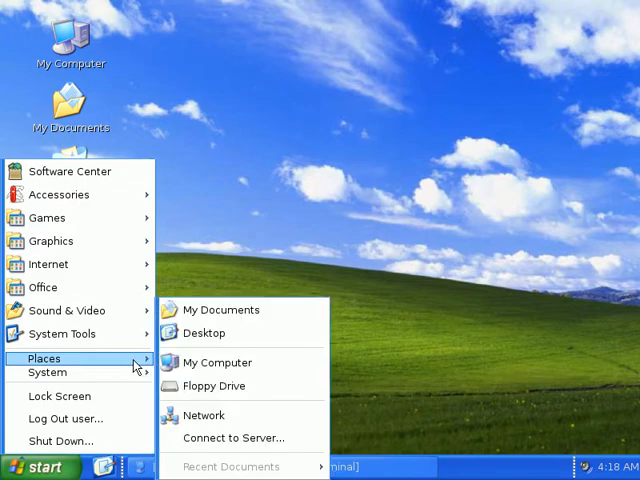
{"action": "mouse_move", "coordinate": [204, 333]}
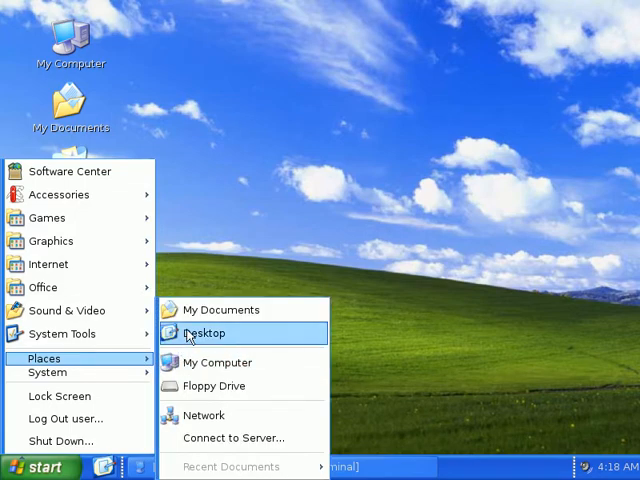
{"action": "mouse_move", "coordinate": [217, 362]}
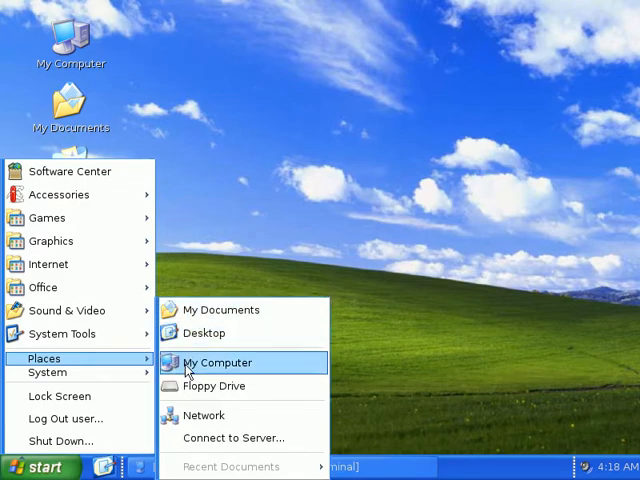
{"action": "mouse_move", "coordinate": [213, 386]}
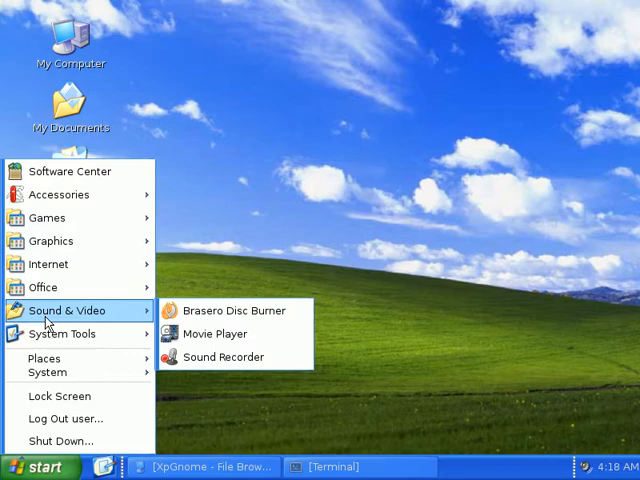
{"action": "mouse_move", "coordinate": [48, 264]}
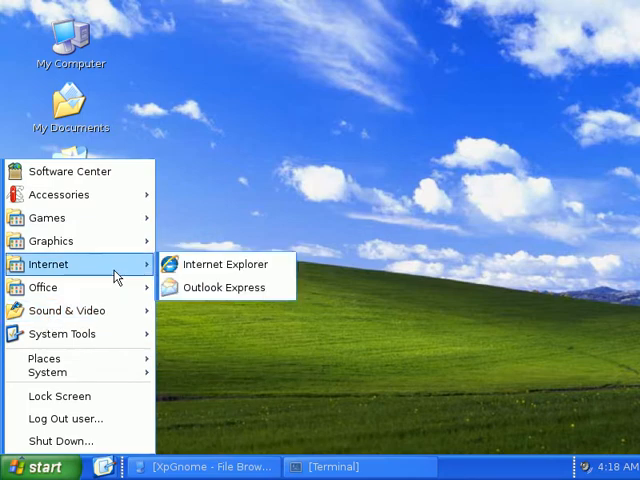
{"action": "mouse_move", "coordinate": [224, 287]}
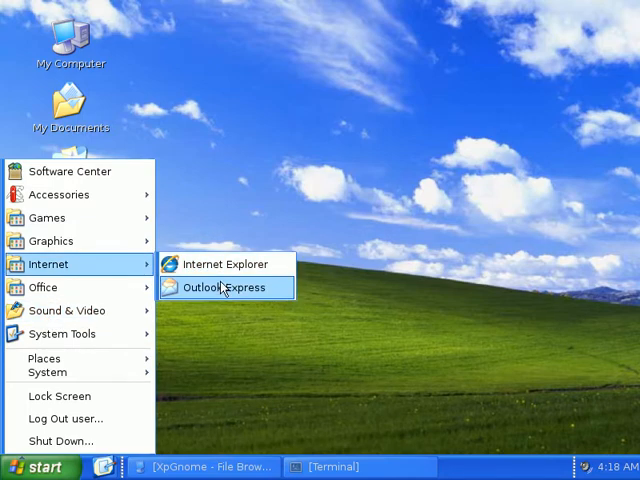
{"action": "mouse_move", "coordinate": [228, 264]}
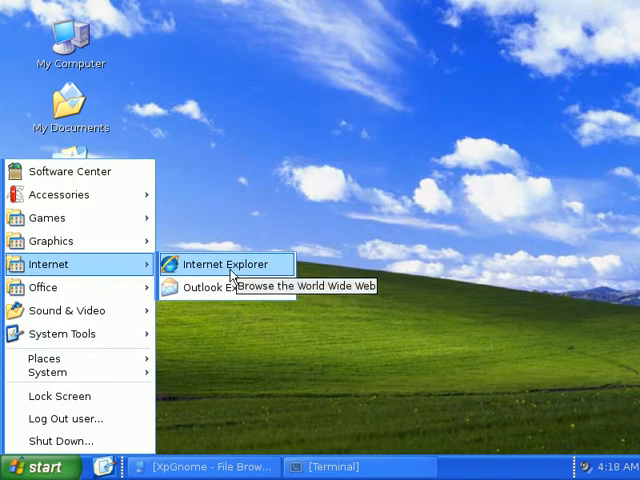
{"action": "mouse_move", "coordinate": [210, 275]}
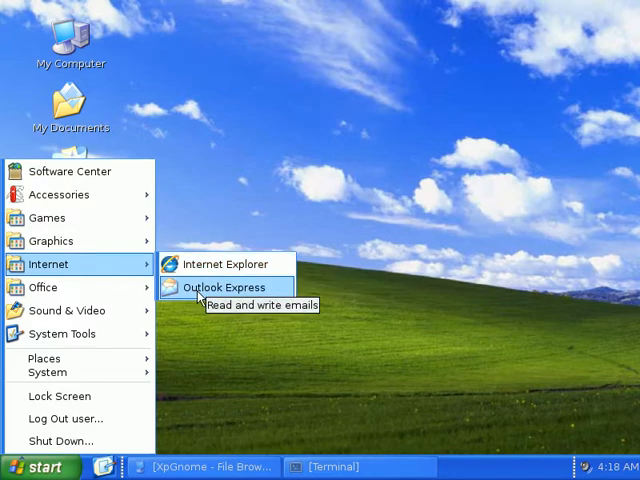
{"action": "mouse_move", "coordinate": [42, 287]}
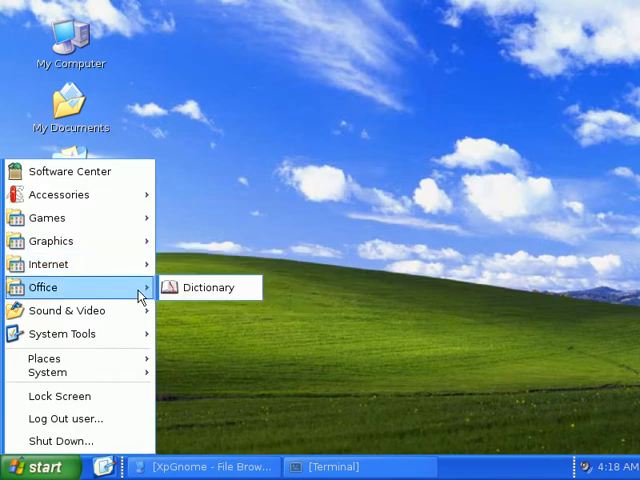
{"action": "mouse_move", "coordinate": [48, 264]}
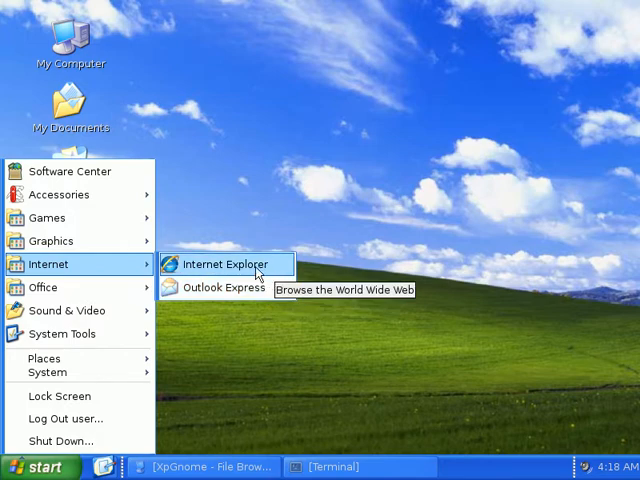
{"action": "left_click", "coordinate": [224, 264]}
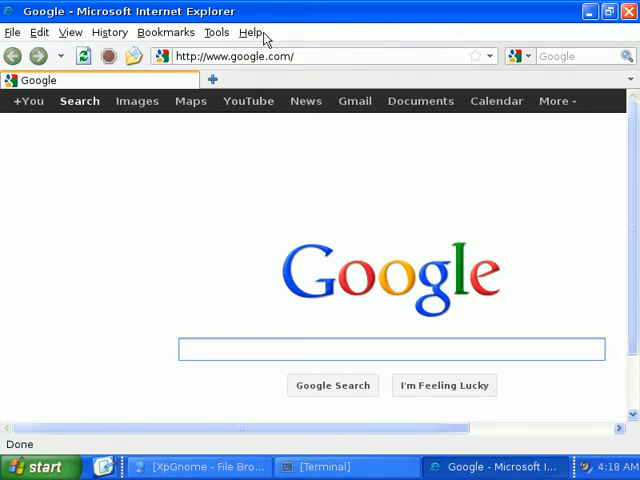
Step: Browse the browser's Help, Bookmarks, File and Edit menus, then close the browser
{"action": "left_click", "coordinate": [247, 32]}
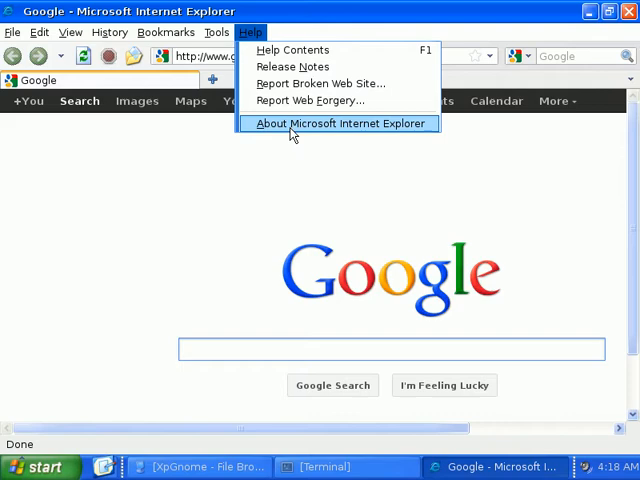
{"action": "mouse_move", "coordinate": [287, 135]}
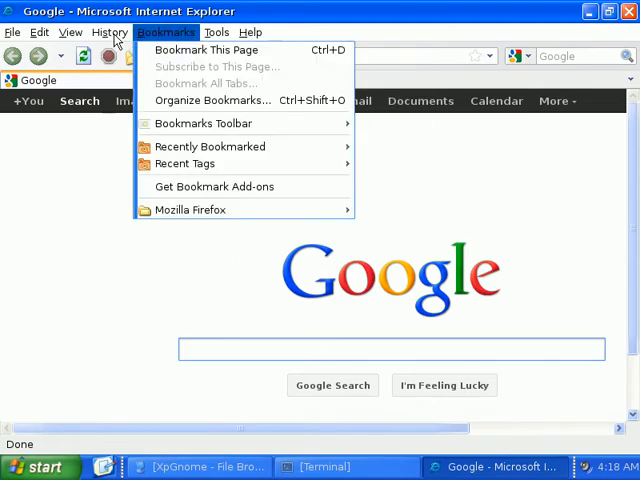
{"action": "left_click", "coordinate": [13, 33]}
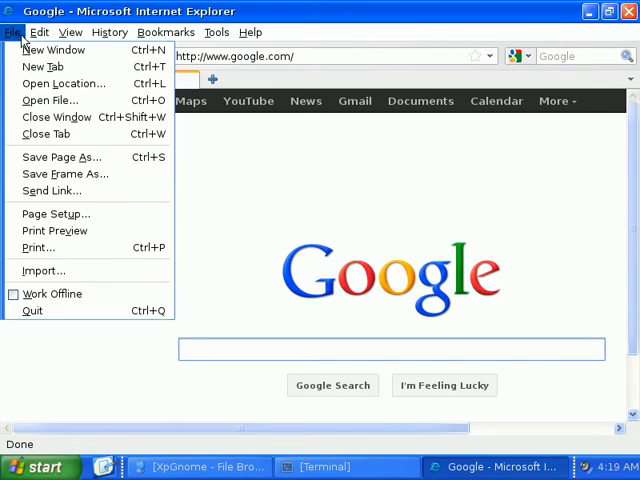
{"action": "mouse_move", "coordinate": [51, 293]}
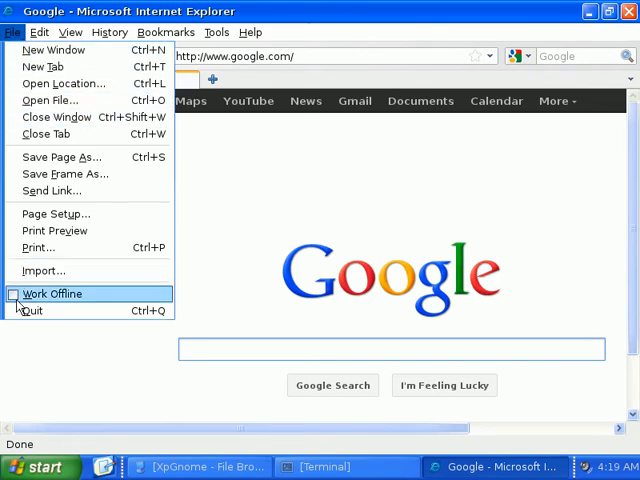
{"action": "left_click", "coordinate": [39, 33]}
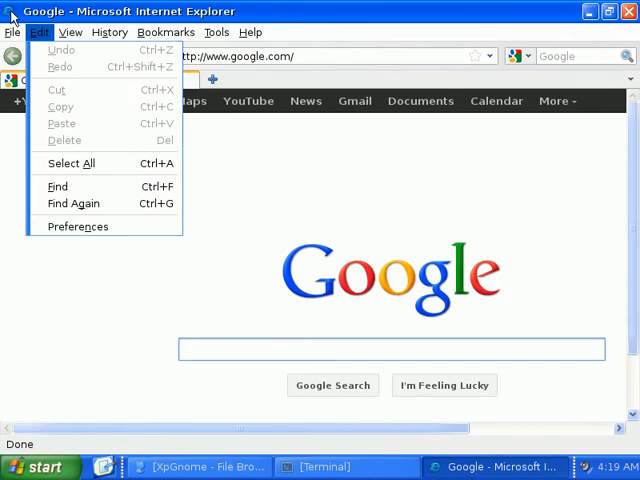
{"action": "left_click", "coordinate": [12, 34]}
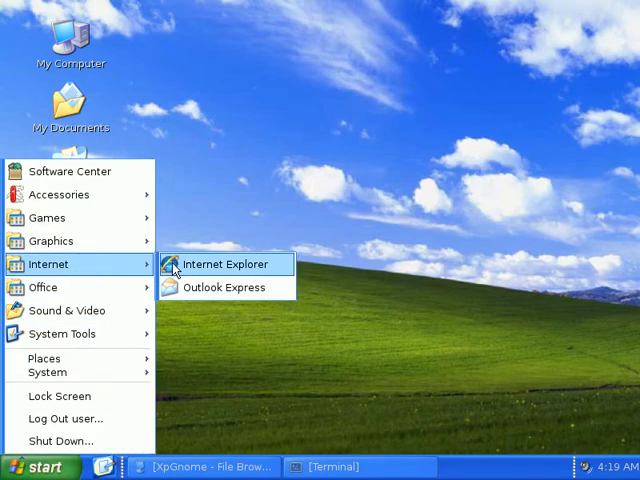
{"action": "mouse_move", "coordinate": [225, 264]}
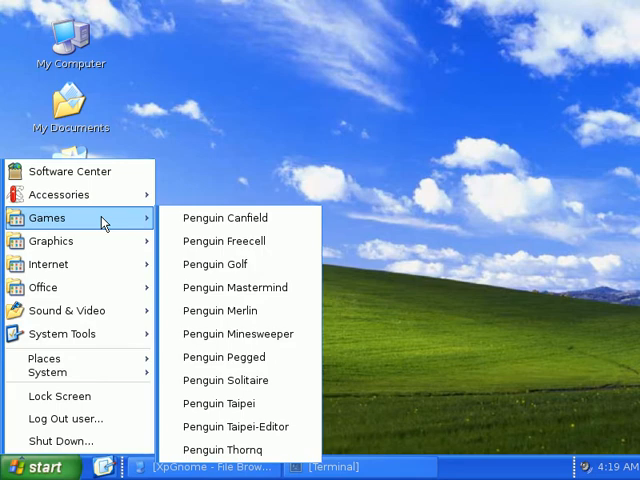
{"action": "mouse_move", "coordinate": [59, 194]}
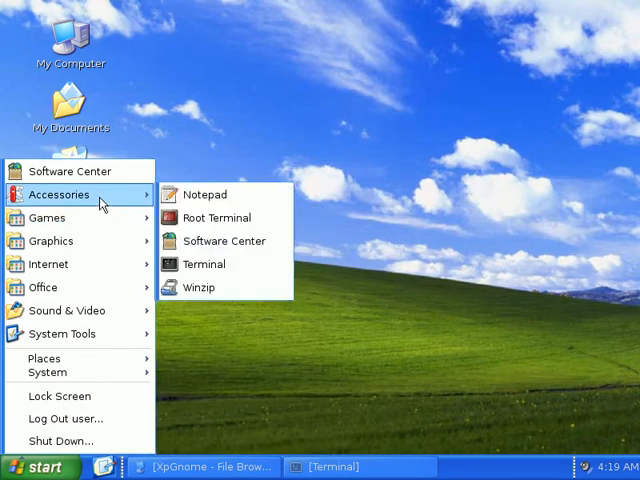
Step: Close the start menu's application list without launching anything
{"action": "left_click", "coordinate": [281, 156]}
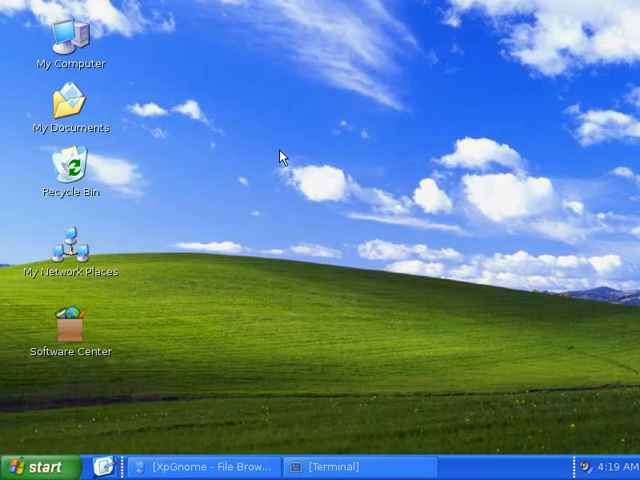
{"action": "mouse_move", "coordinate": [400, 110]}
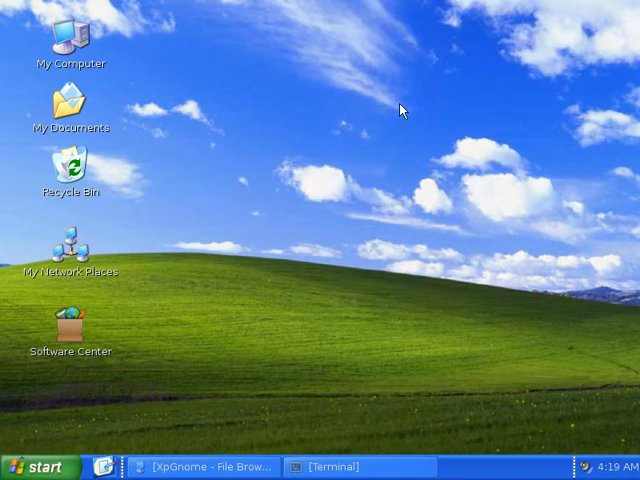
{"action": "mouse_move", "coordinate": [395, 116]}
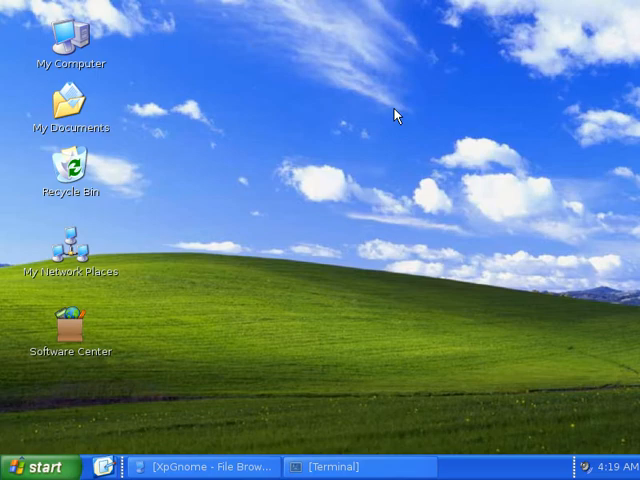
{"action": "double_click", "coordinate": [70, 320]}
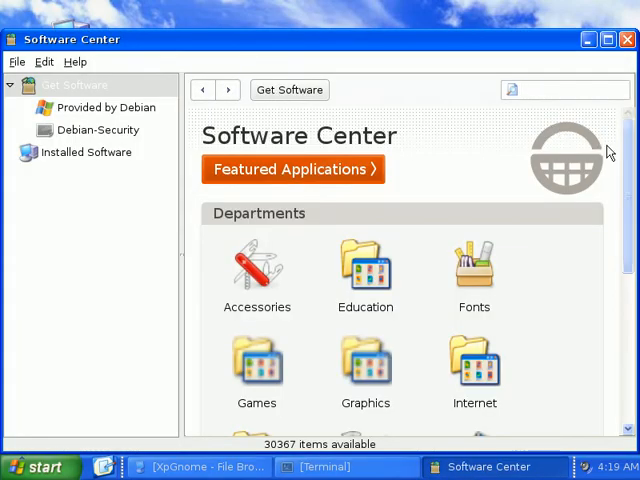
{"action": "scroll", "scroll_direction": "down", "scroll_amount": 3}
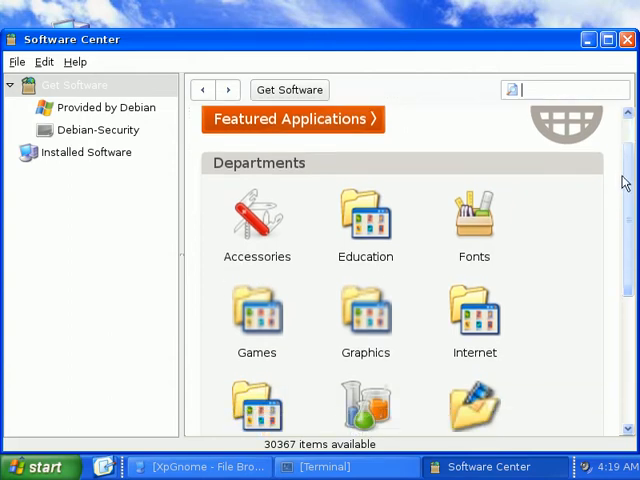
{"action": "scroll", "scroll_direction": "down", "scroll_amount": 3}
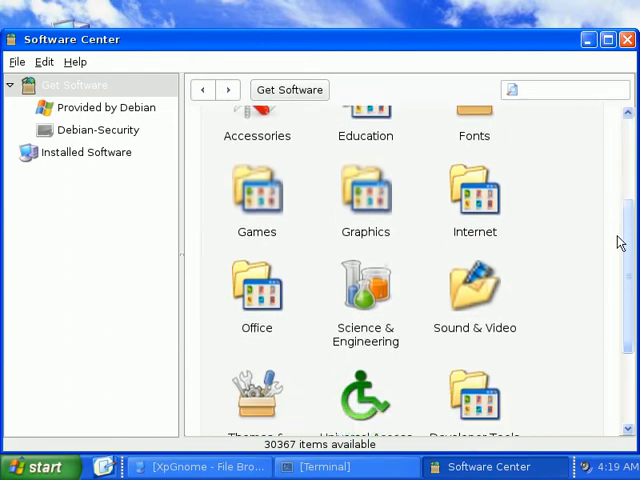
{"action": "scroll", "scroll_direction": "down", "scroll_amount": 3}
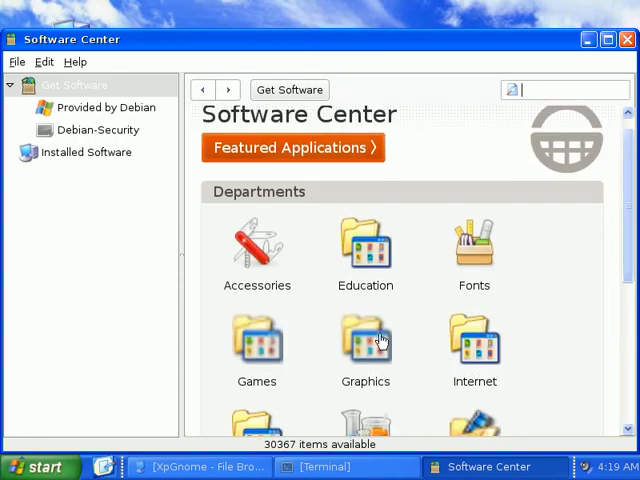
{"action": "mouse_move", "coordinate": [192, 355]}
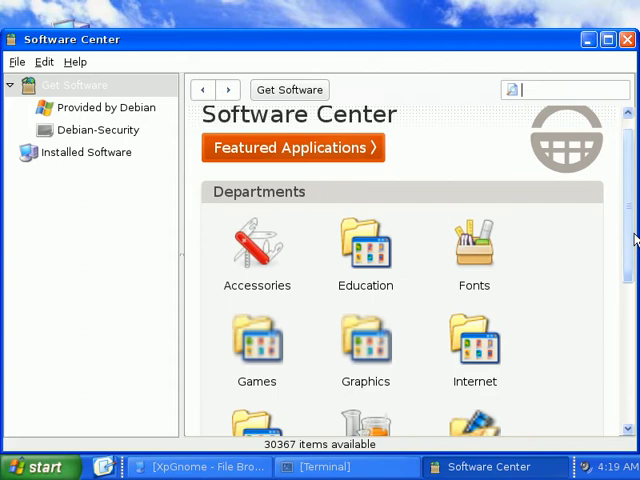
{"action": "scroll", "scroll_direction": "down", "scroll_amount": 3}
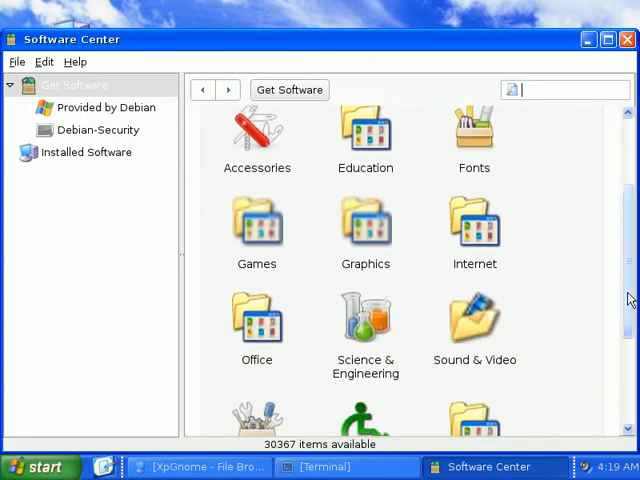
{"action": "scroll", "scroll_direction": "down", "scroll_amount": 3}
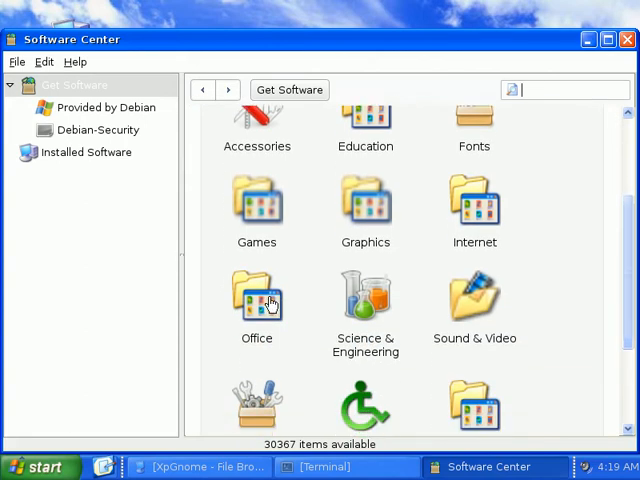
{"action": "mouse_move", "coordinate": [380, 298]}
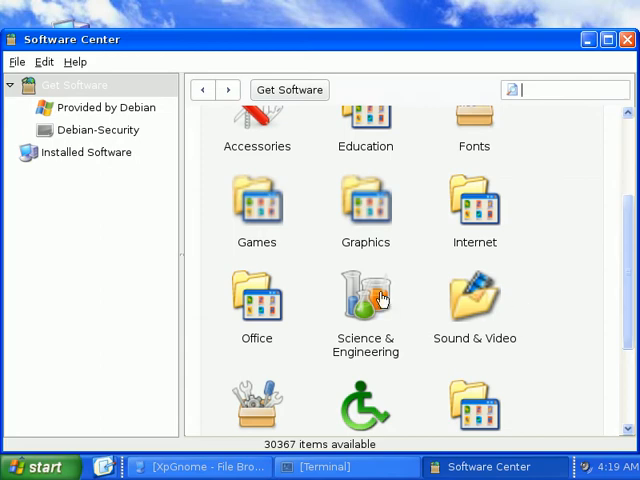
{"action": "mouse_move", "coordinate": [490, 300]}
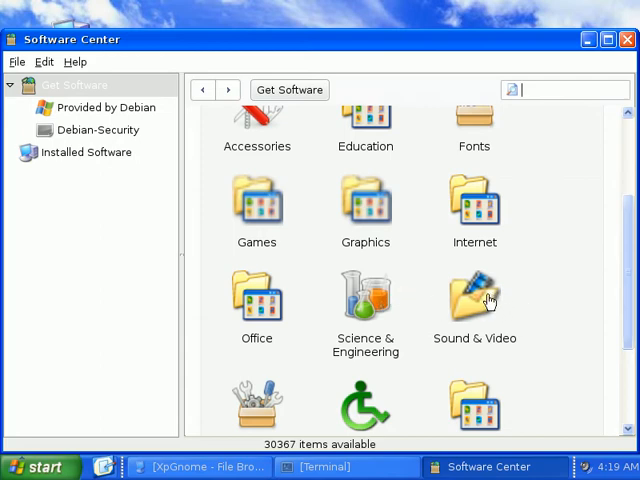
{"action": "mouse_move", "coordinate": [482, 353]}
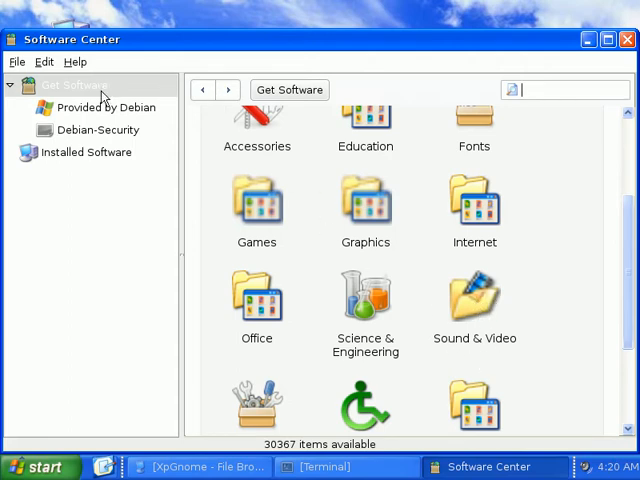
{"action": "mouse_move", "coordinate": [374, 91]}
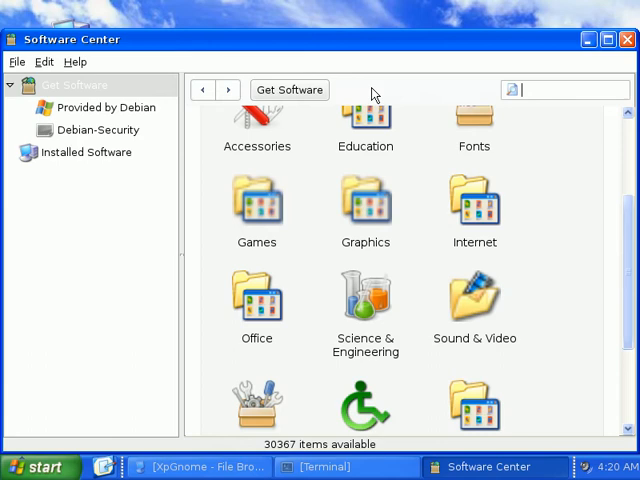
{"action": "mouse_move", "coordinate": [79, 209]}
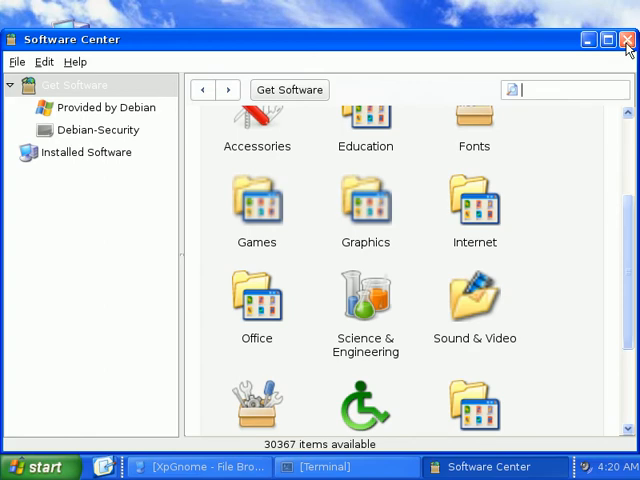
{"action": "mouse_move", "coordinate": [625, 40]}
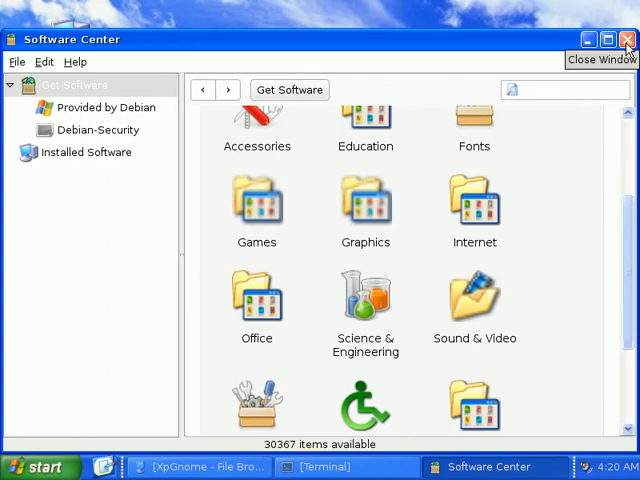
{"action": "left_click", "coordinate": [625, 39]}
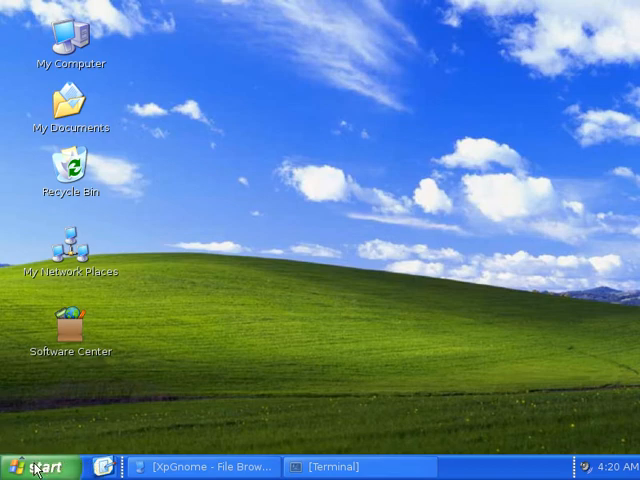
{"action": "mouse_move", "coordinate": [95, 456]}
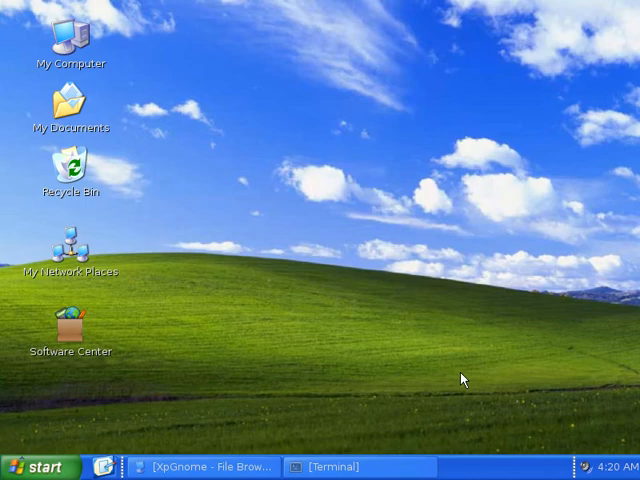
{"action": "mouse_move", "coordinate": [455, 417]}
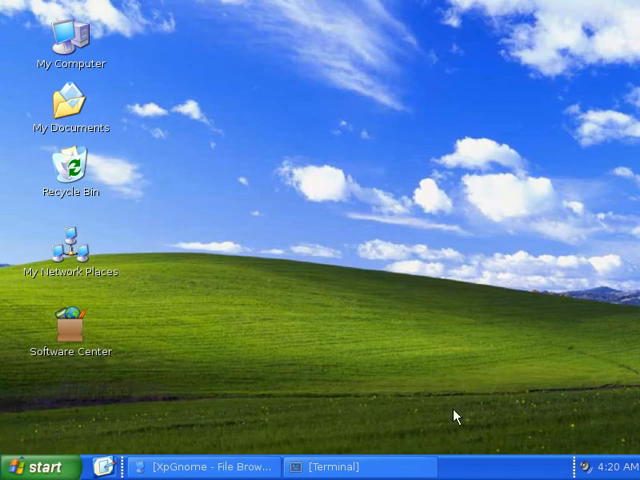
{"action": "mouse_move", "coordinate": [333, 407]}
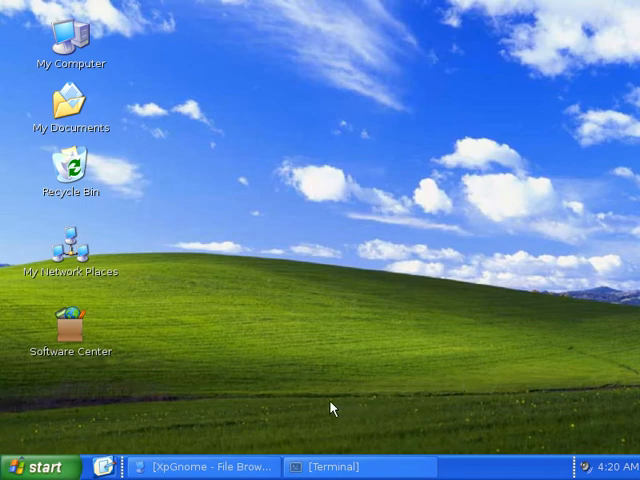
{"action": "mouse_move", "coordinate": [63, 429]}
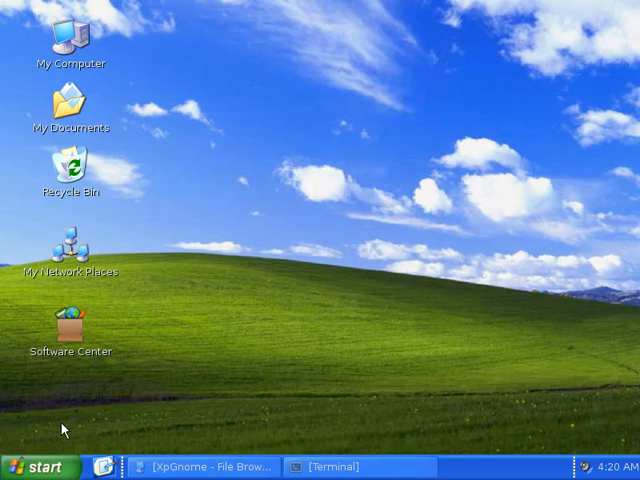
{"action": "mouse_move", "coordinate": [30, 463]}
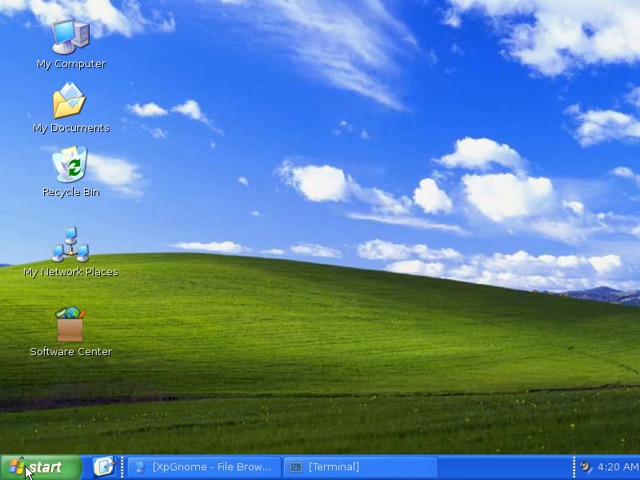
{"action": "mouse_move", "coordinate": [25, 463]}
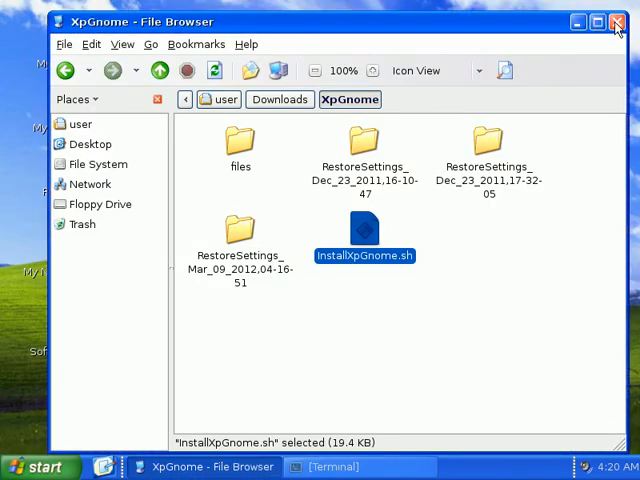
{"action": "mouse_move", "coordinate": [619, 22]}
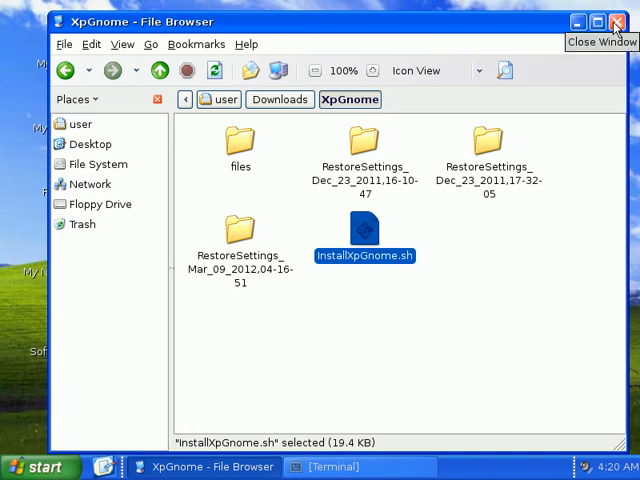
Step: Close the XpGnome folder window and dismiss the installer's completion message
{"action": "left_click", "coordinate": [616, 20]}
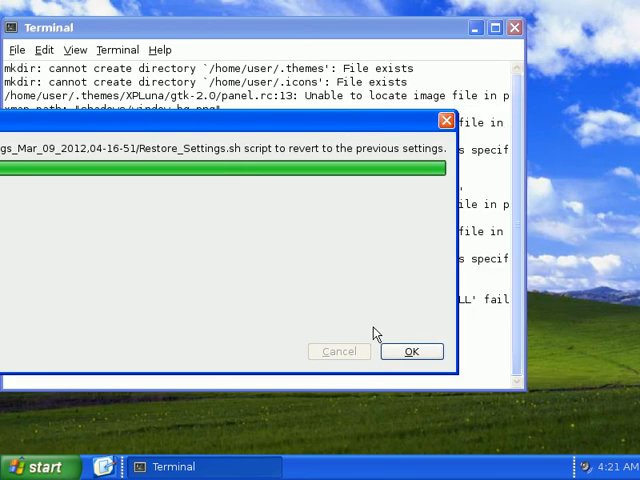
{"action": "left_click", "coordinate": [411, 351]}
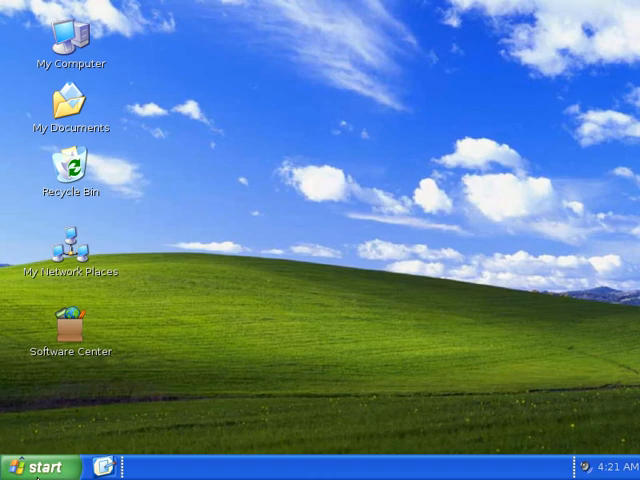
Step: Log out from the start menu and confirm in the Log Out dialog
{"action": "left_click", "coordinate": [44, 466]}
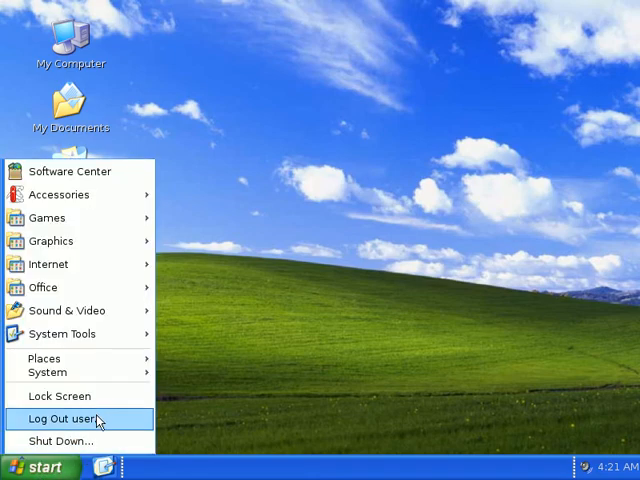
{"action": "left_click", "coordinate": [65, 419]}
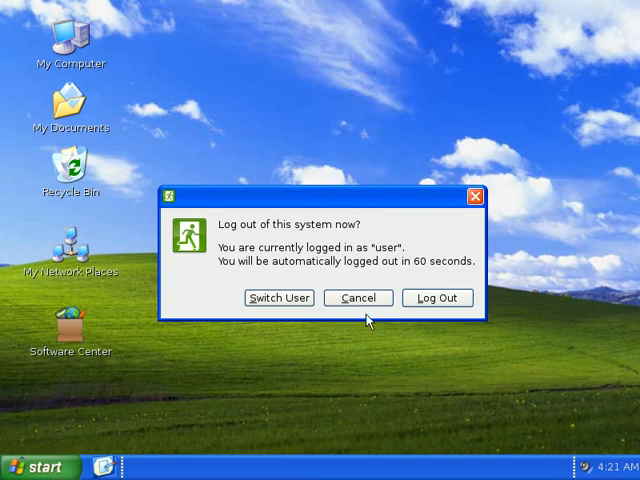
{"action": "left_click", "coordinate": [436, 297]}
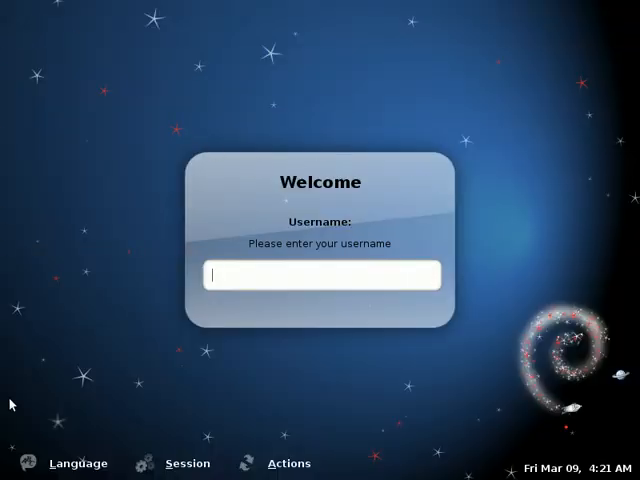
{"action": "mouse_move", "coordinate": [338, 278]}
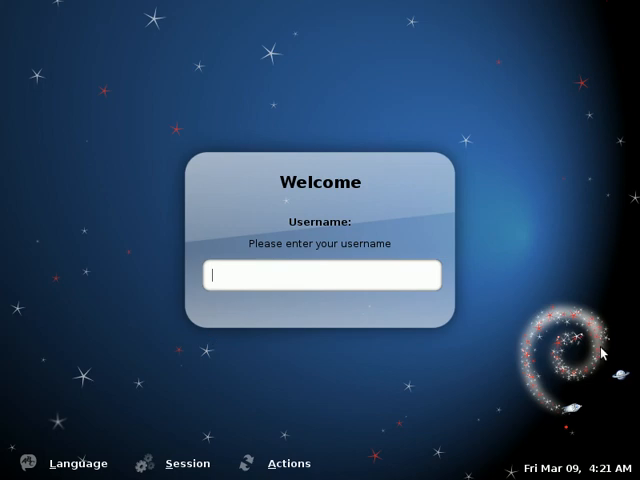
{"action": "mouse_move", "coordinate": [221, 278]}
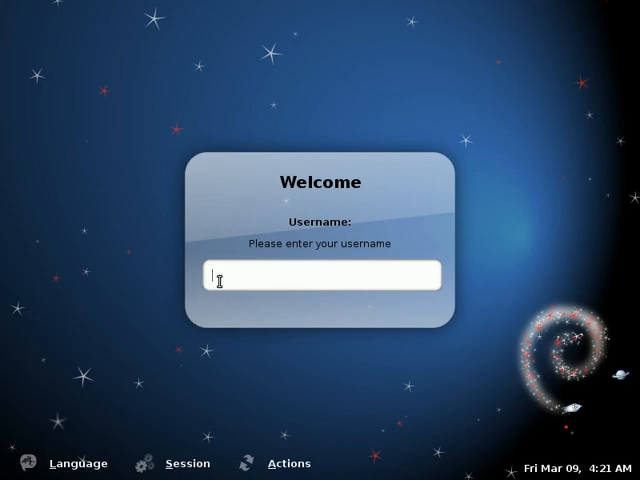
Step: Type the username 'user' at the GDM Welcome prompt
{"action": "type", "text": "user"}
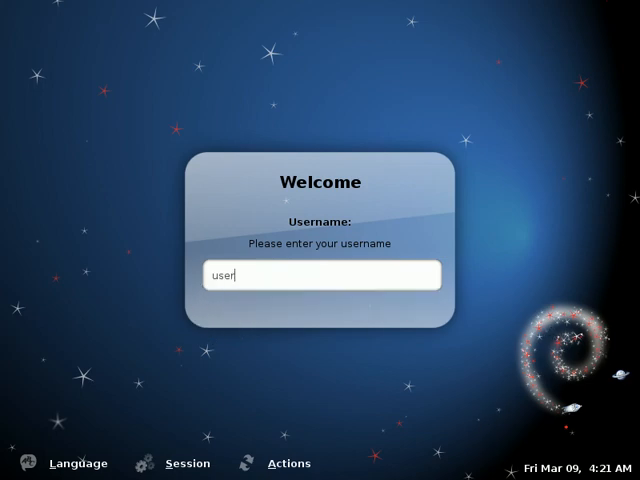